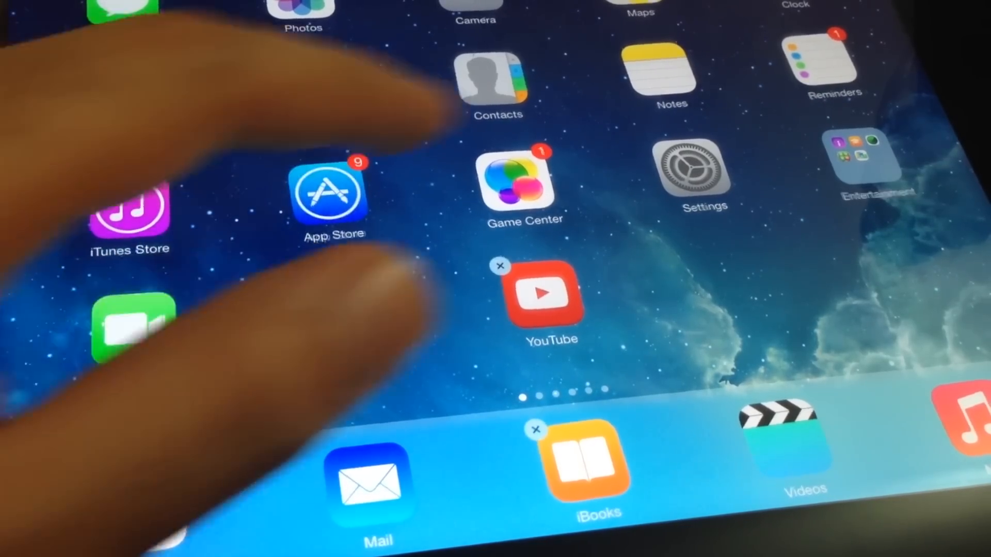
# - Exit home-screen icon edit mode so the icons stop jiggling
pyautogui.click(328, 193)
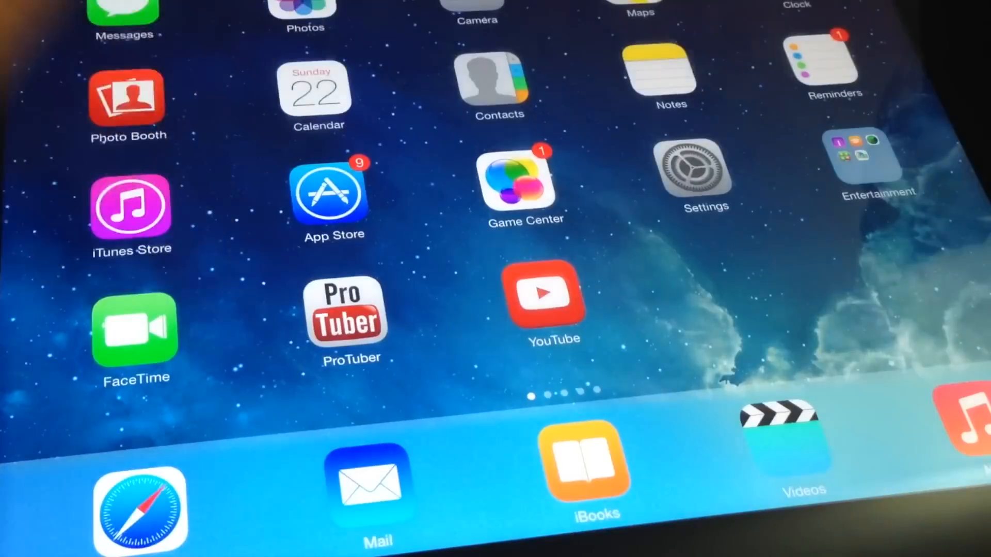
# - Go to Settings > iTunes & App Store, showing the Automatic Downloads switches
pyautogui.click(700, 170)
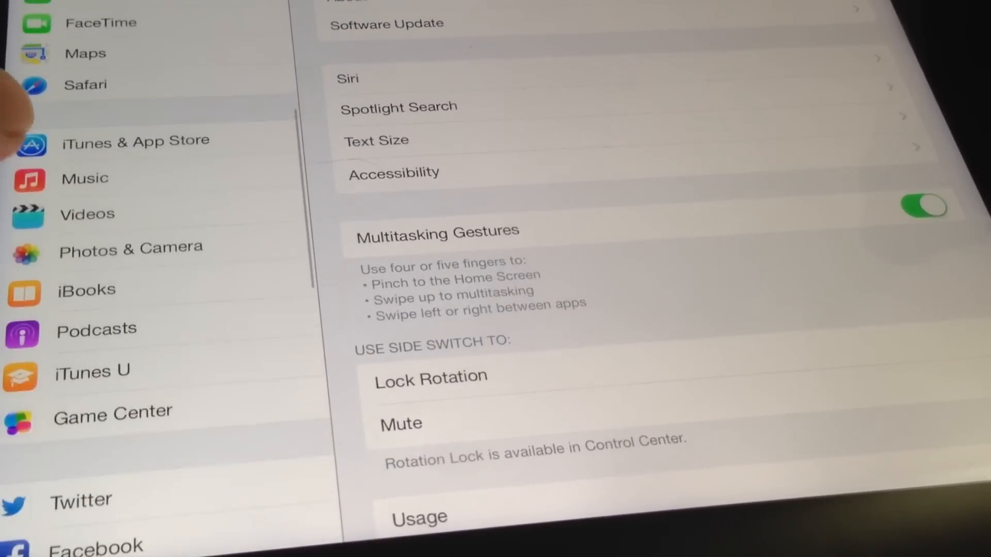
pyautogui.click(136, 139)
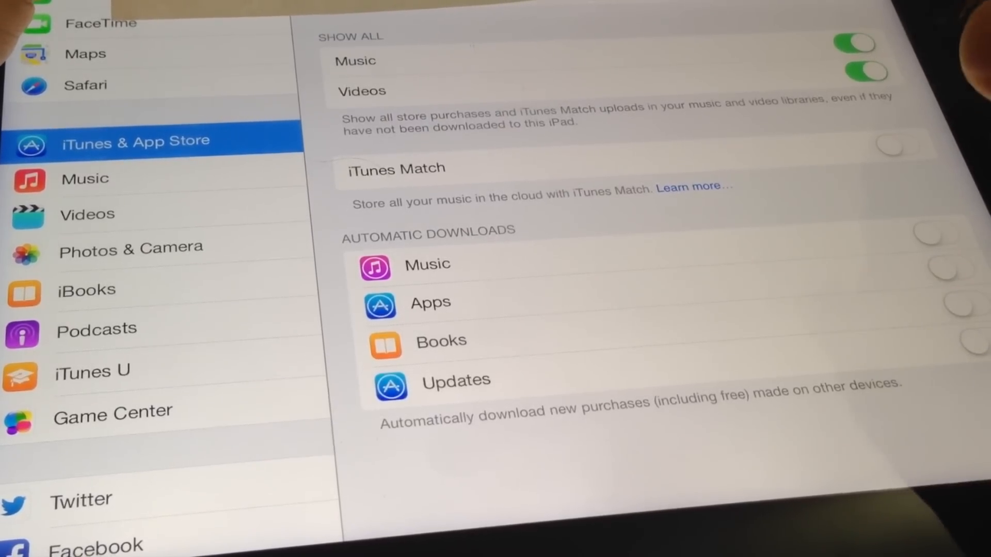
# - Switch on Automatic Downloads for Music and the next category
pyautogui.click(936, 234)
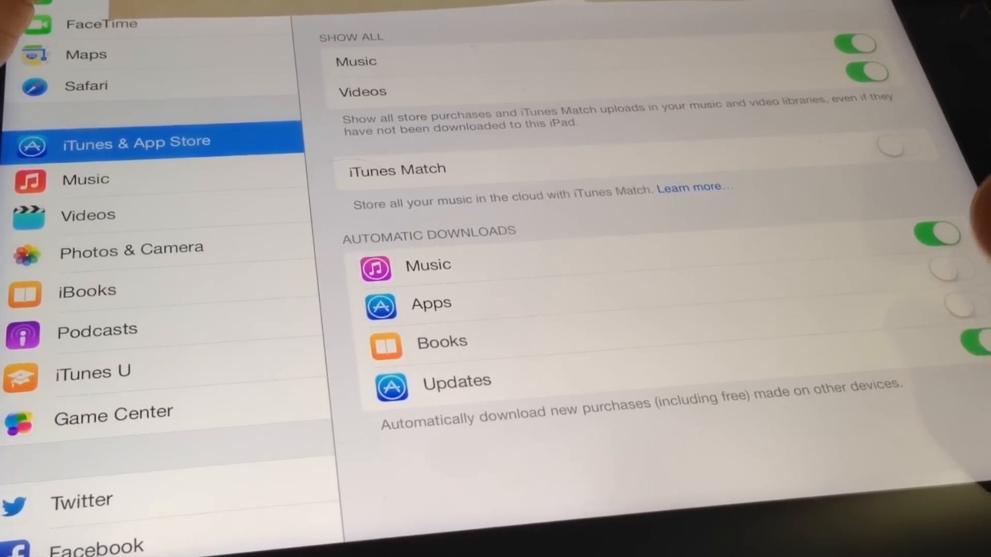
pyautogui.click(951, 267)
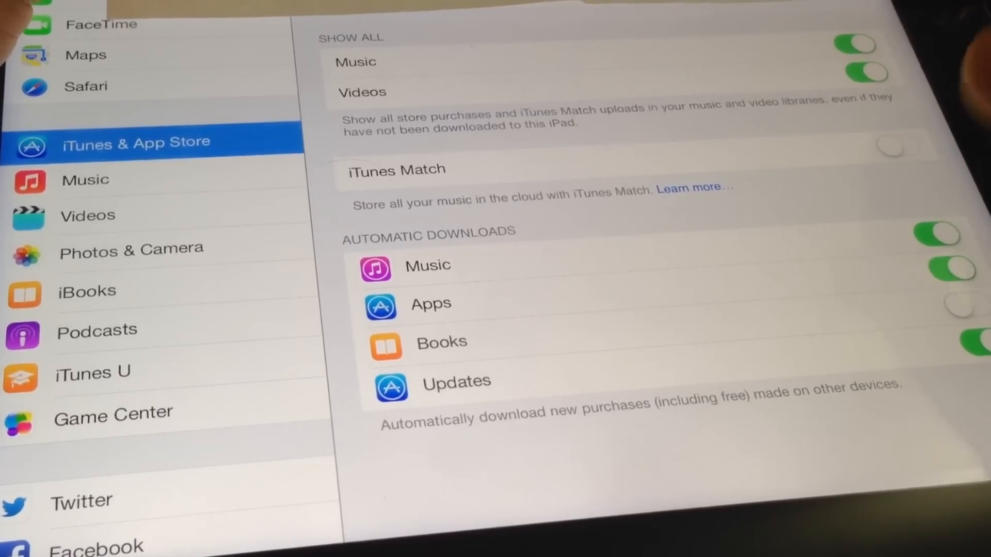